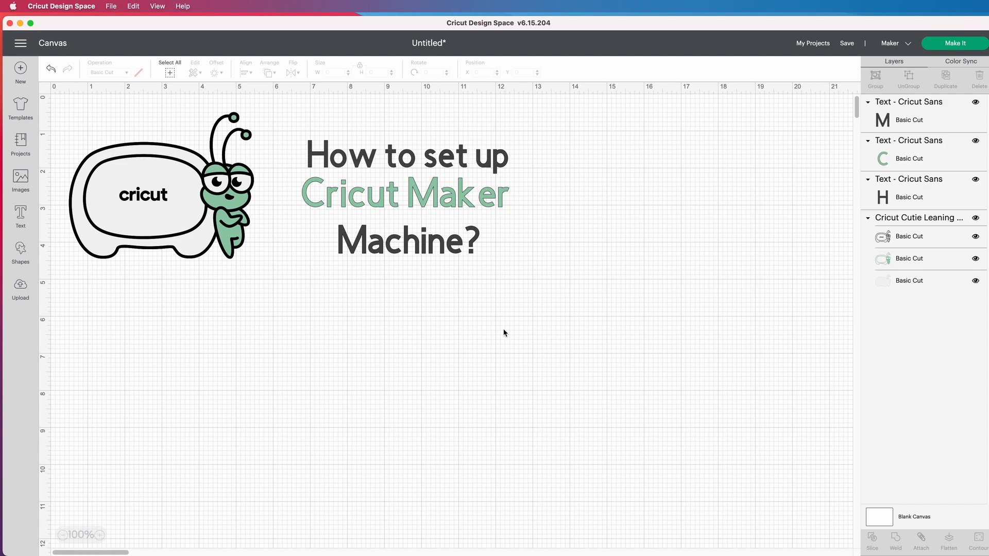
mouse_move(583, 252)
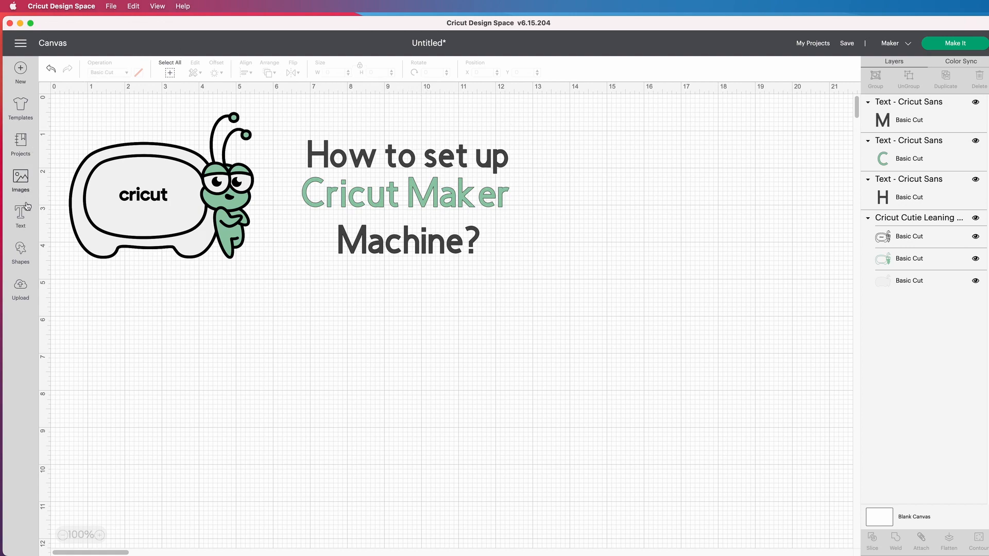
mouse_move(306, 349)
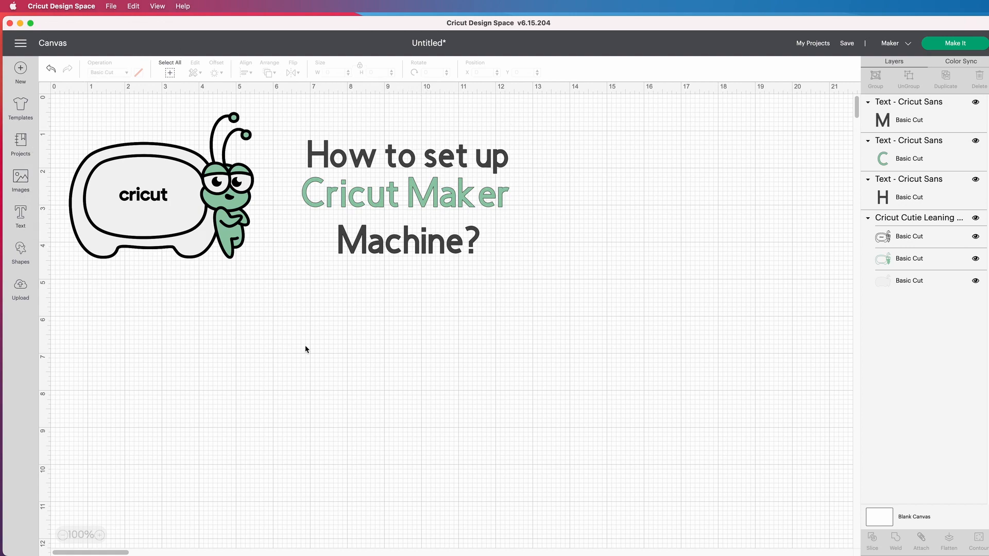
mouse_move(572, 307)
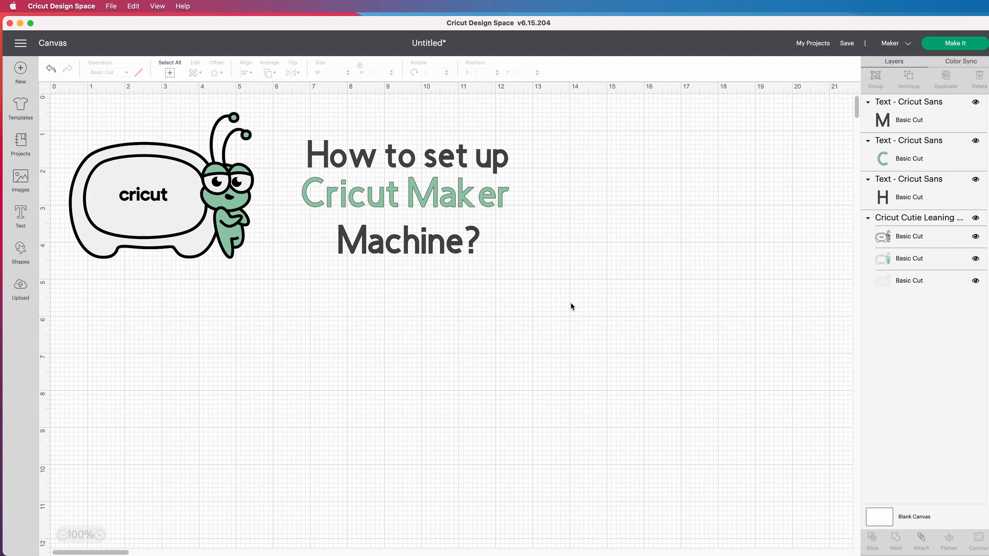
mouse_move(574, 300)
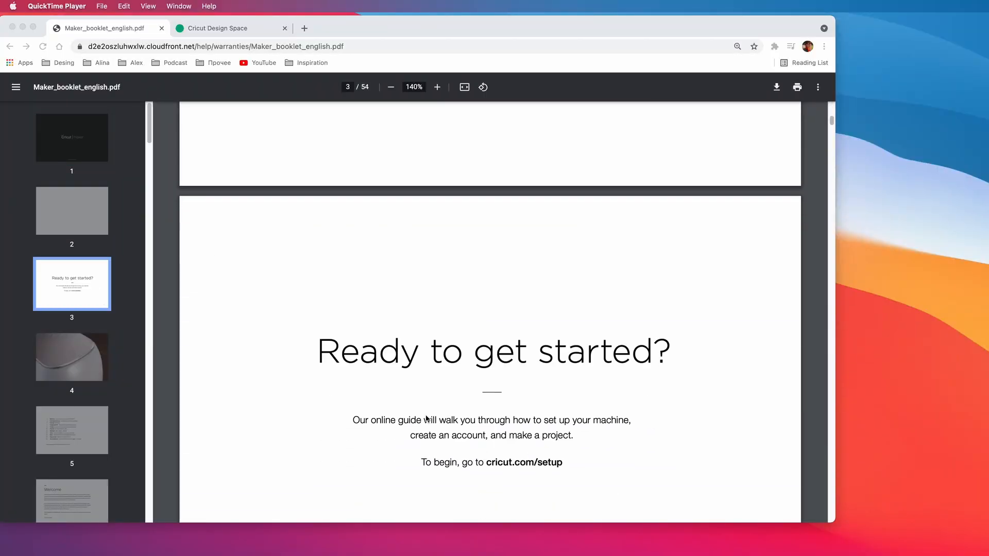
Open the YouTube video 'How to Download and Install Cricut Design Space on Mac'
scroll("down", 3)
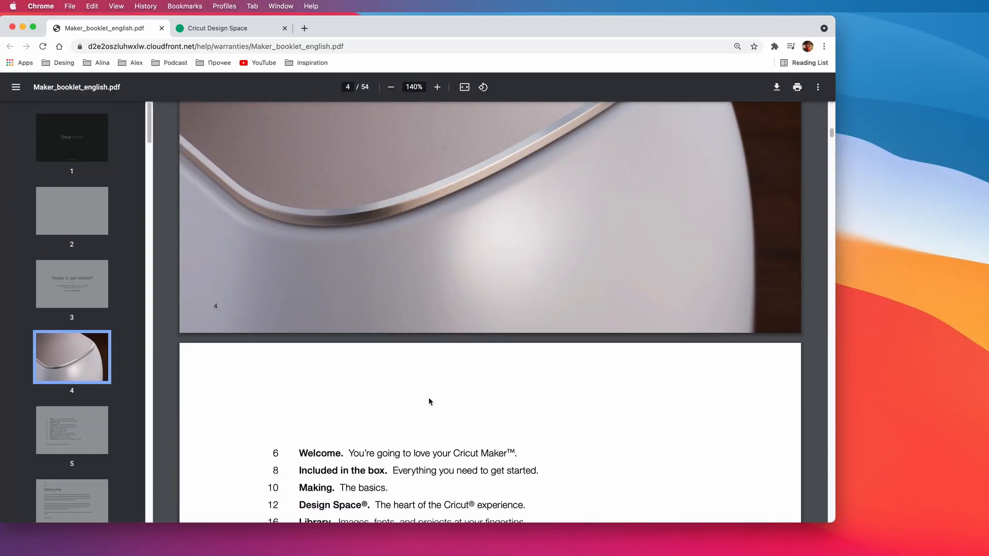
scroll("down", 3)
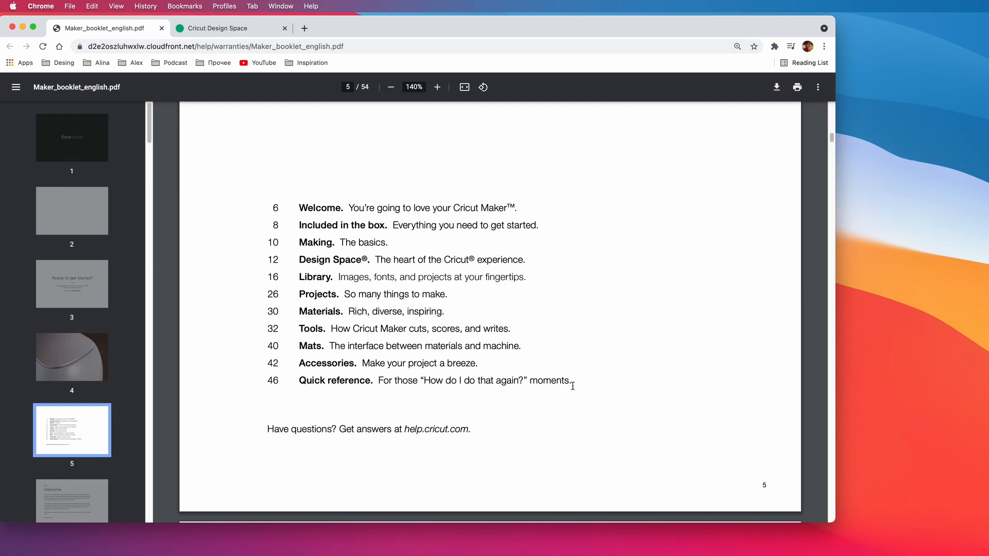
scroll("down", 3)
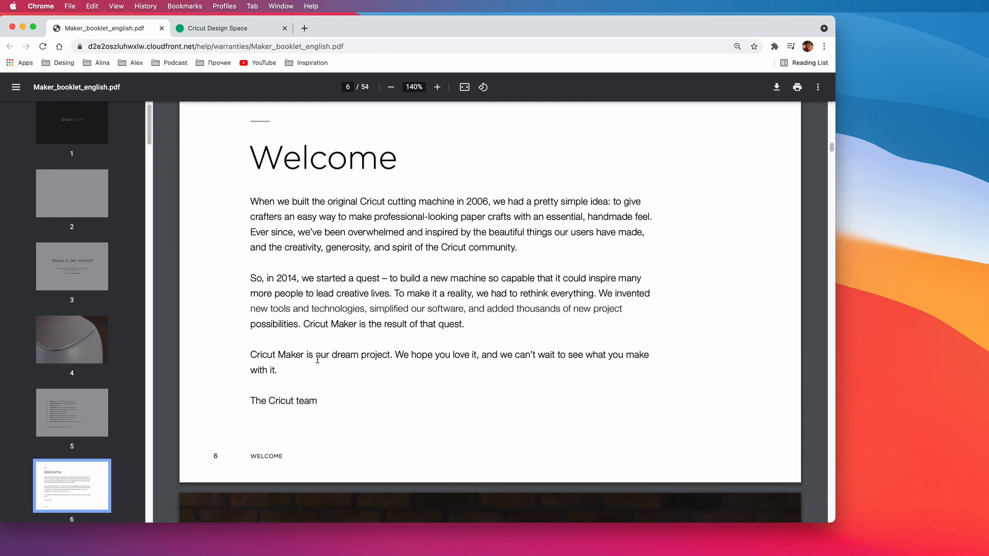
scroll("down", 3)
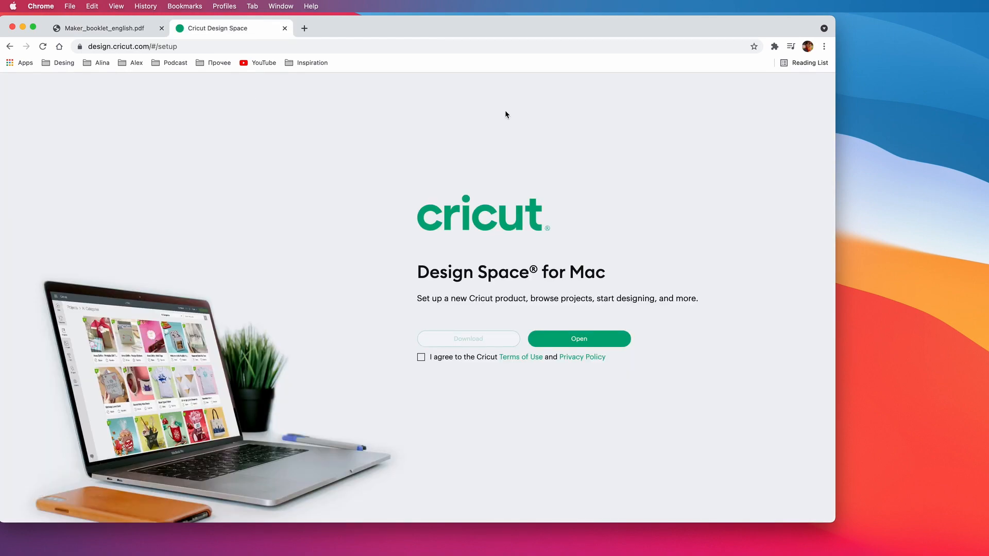
mouse_move(673, 212)
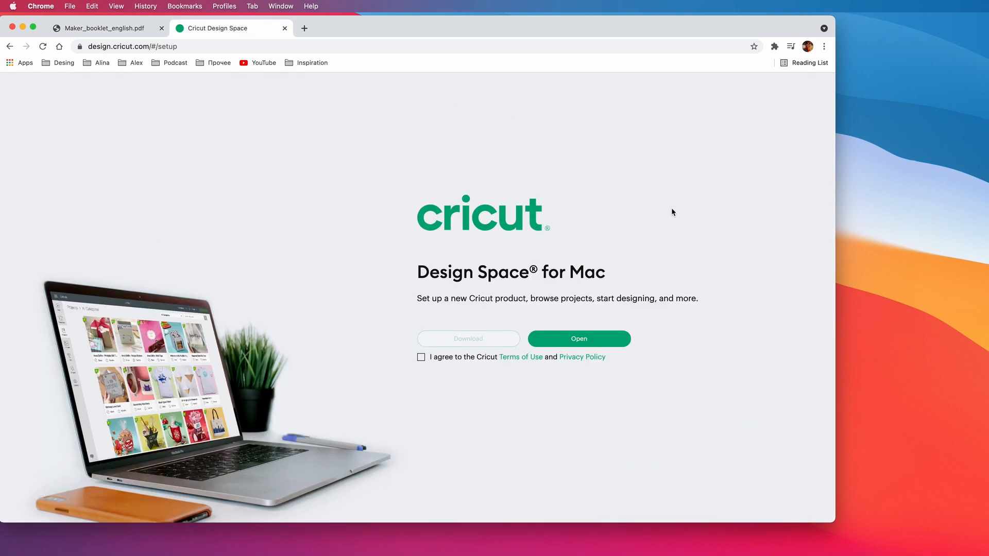
mouse_move(484, 518)
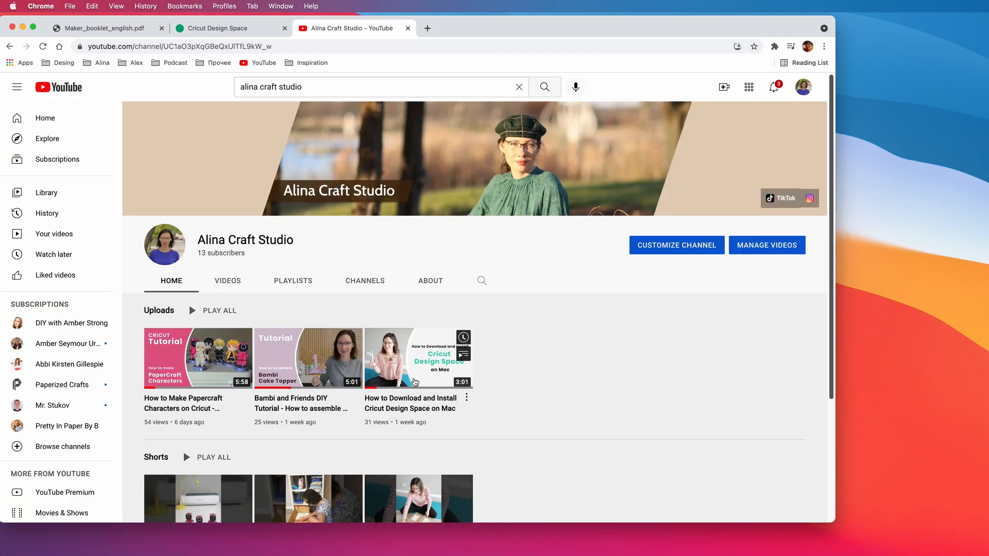
left_click(418, 357)
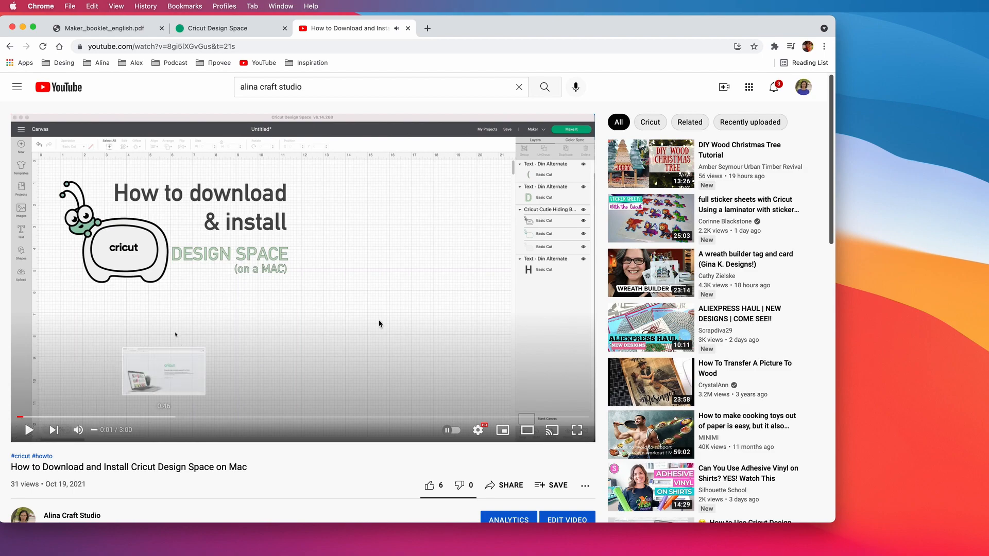
mouse_move(347, 270)
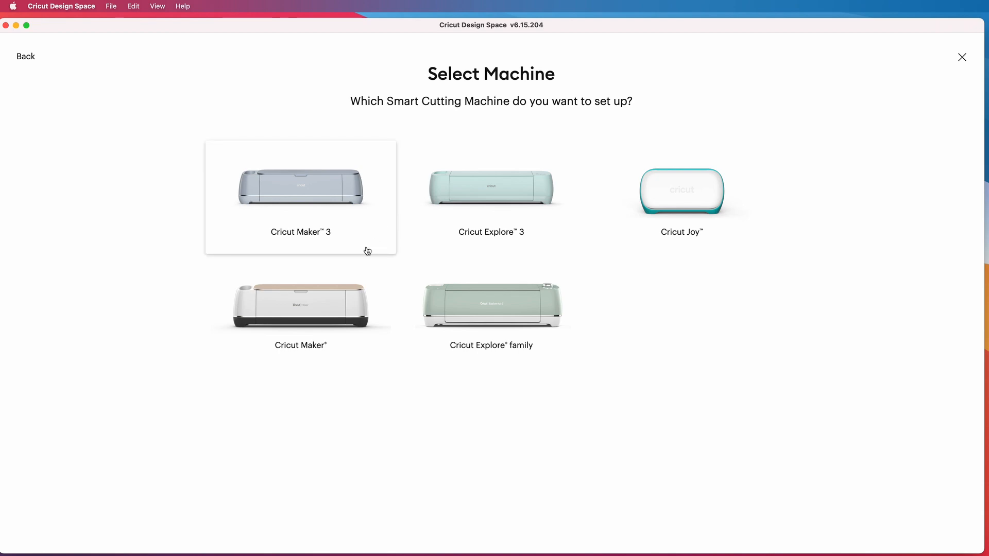
mouse_move(321, 324)
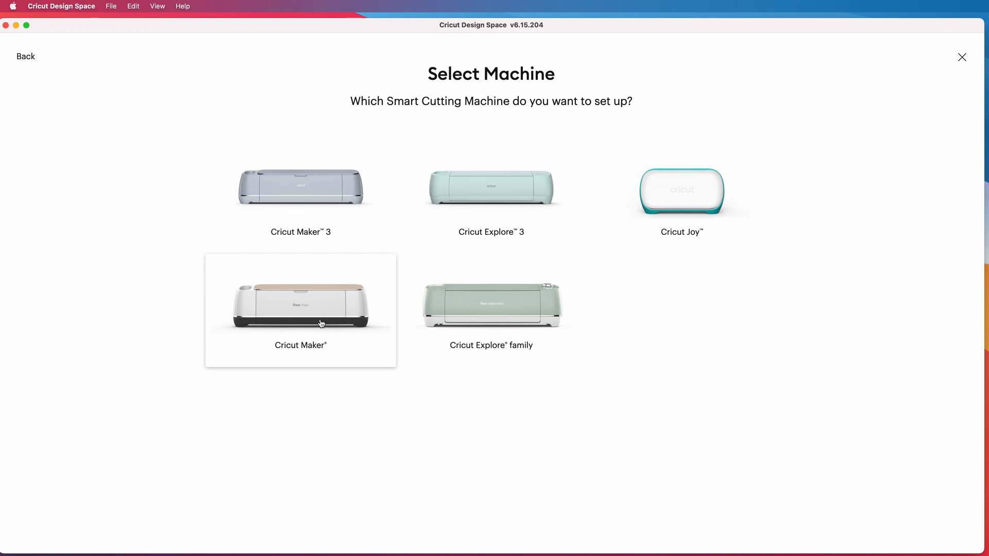
Choose Cricut Maker, pass workspace and outlet steps, and connect to 'Maker : 0 USB'
left_click(299, 309)
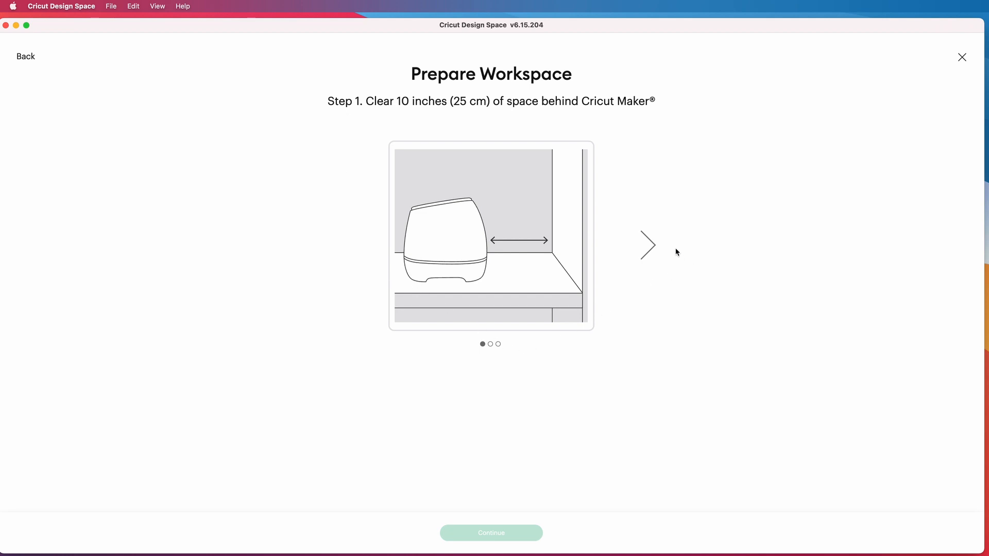
left_click(648, 245)
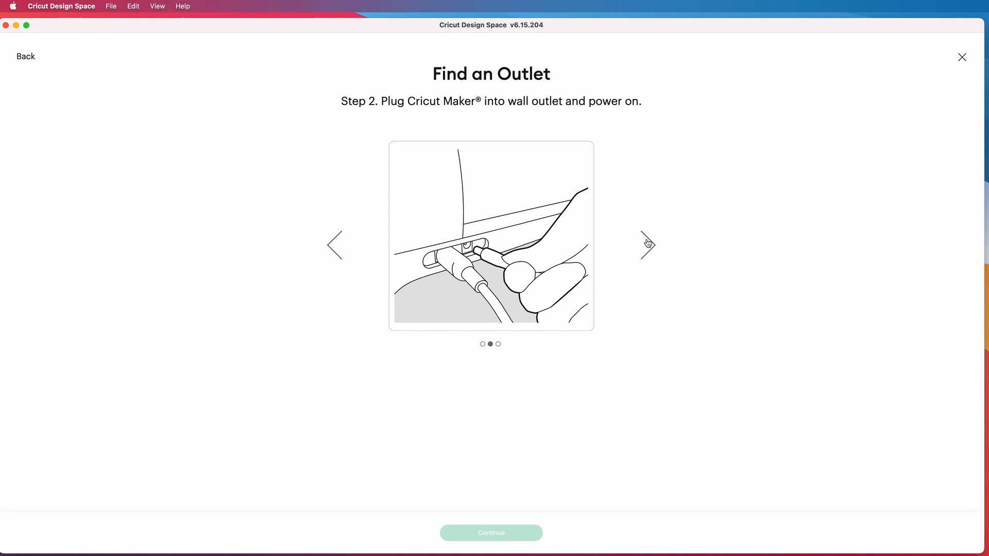
left_click(648, 245)
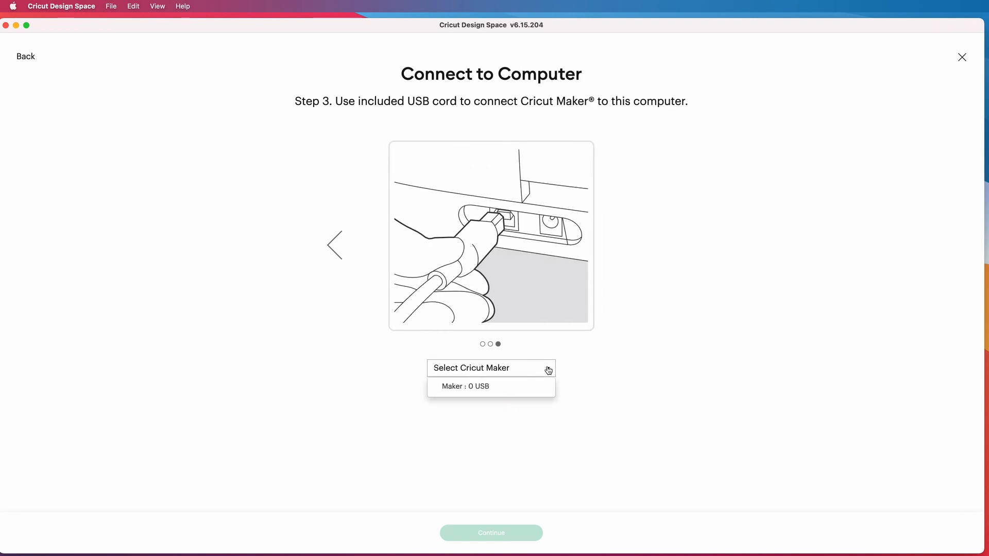
left_click(465, 386)
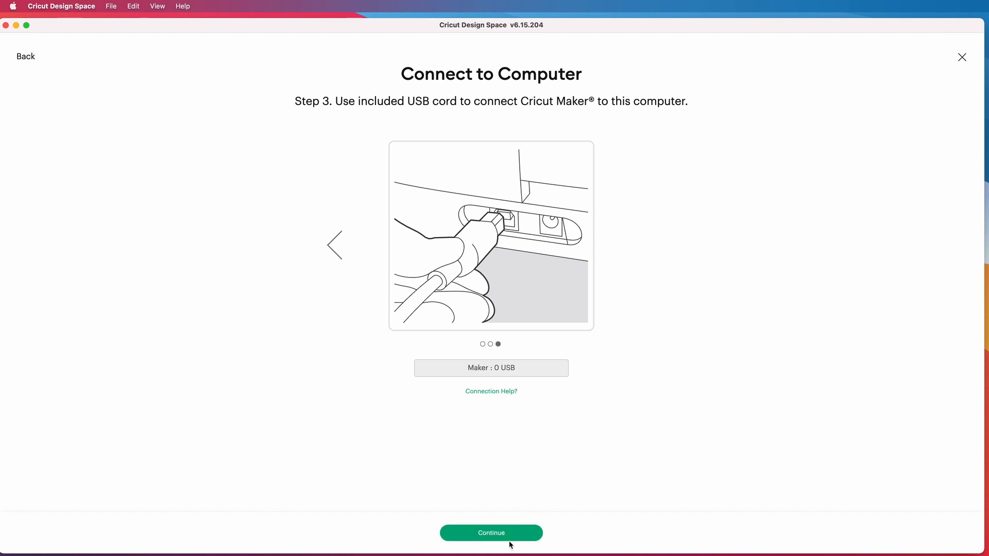
left_click(490, 533)
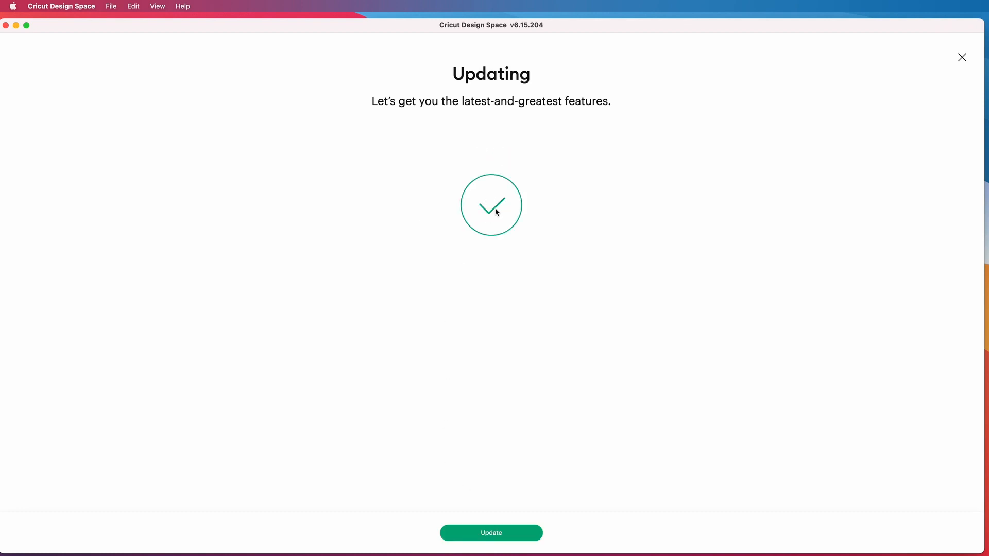
Update the Maker's firmware and continue past the up-to-date and registration success screens
left_click(490, 533)
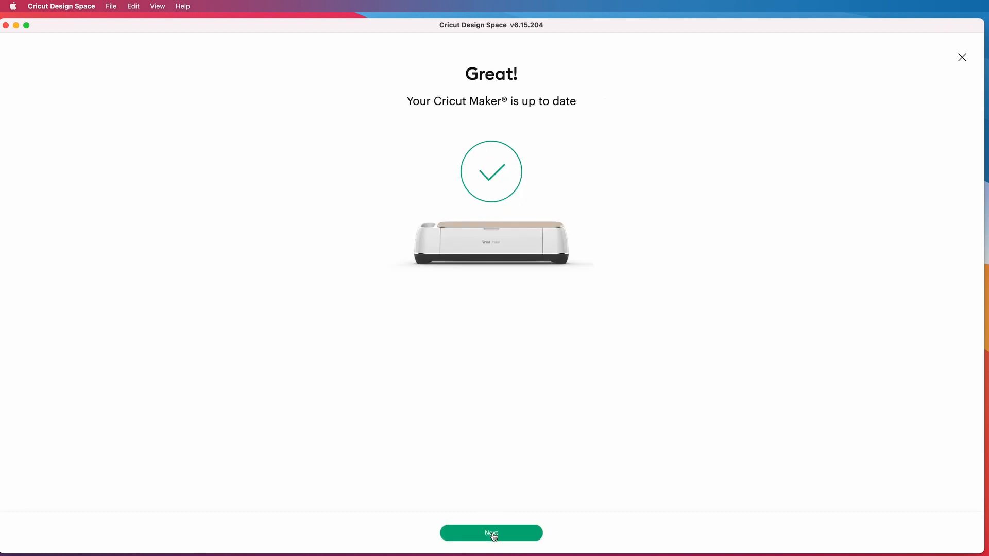
left_click(490, 533)
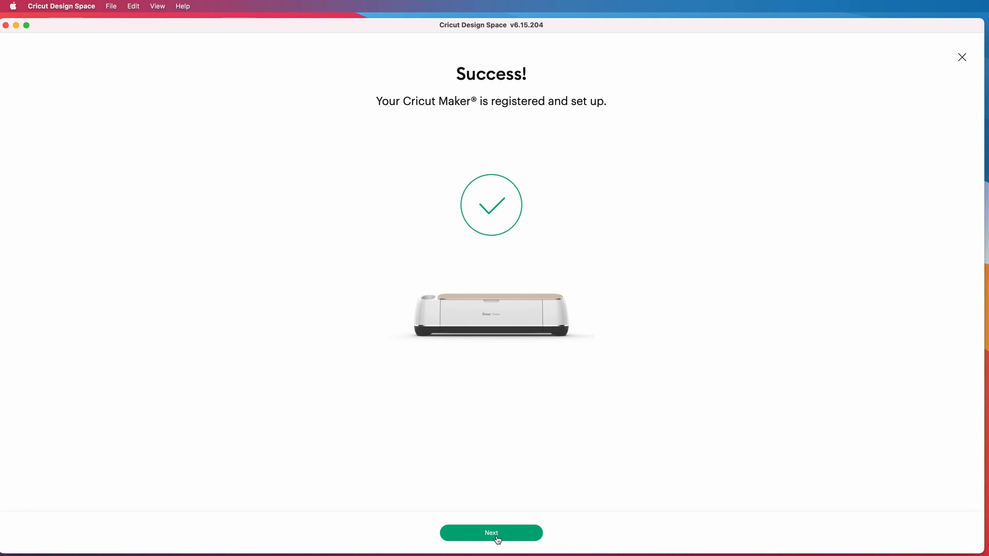
left_click(490, 532)
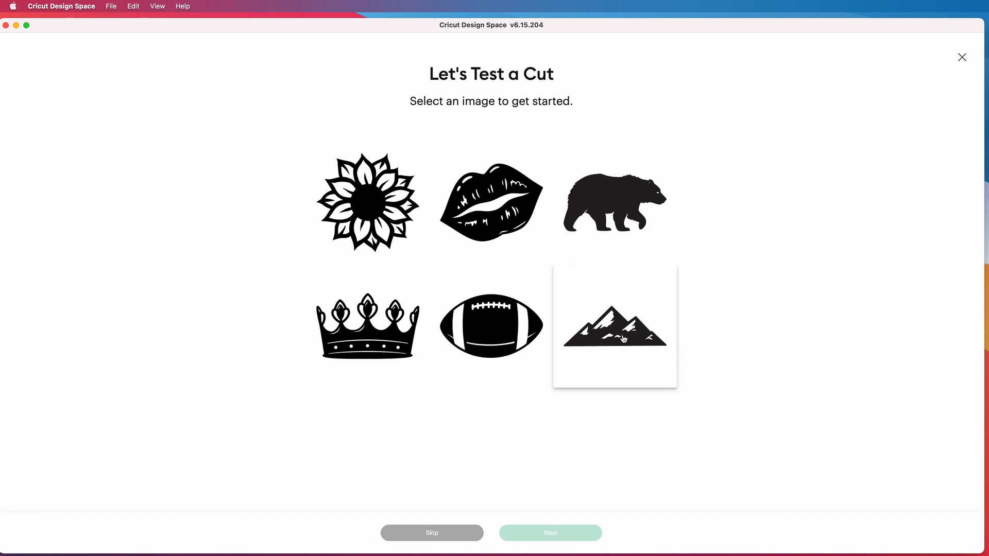
mouse_move(615, 339)
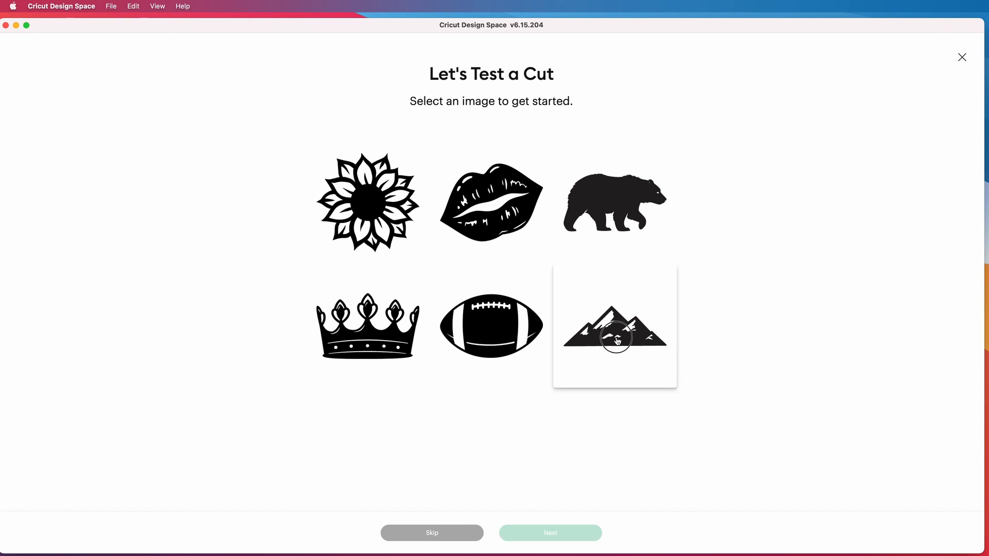
Choose the mountains image and advance through blade check and mat loading to cutting
left_click(549, 532)
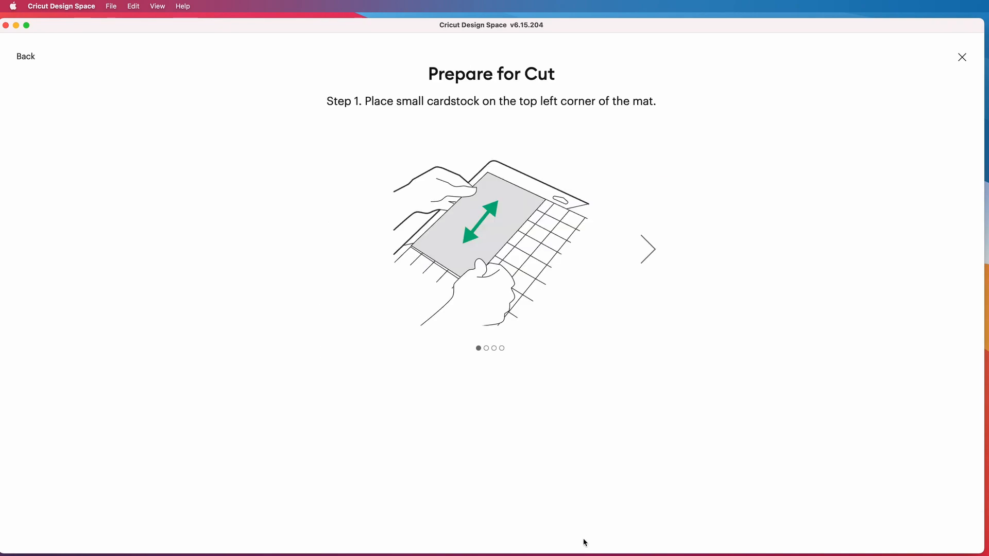
mouse_move(646, 249)
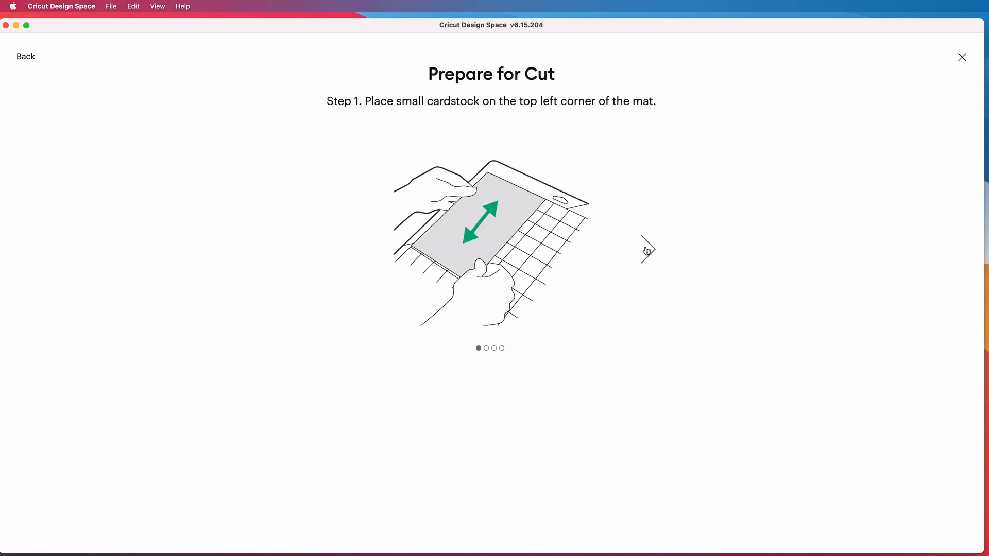
left_click(648, 249)
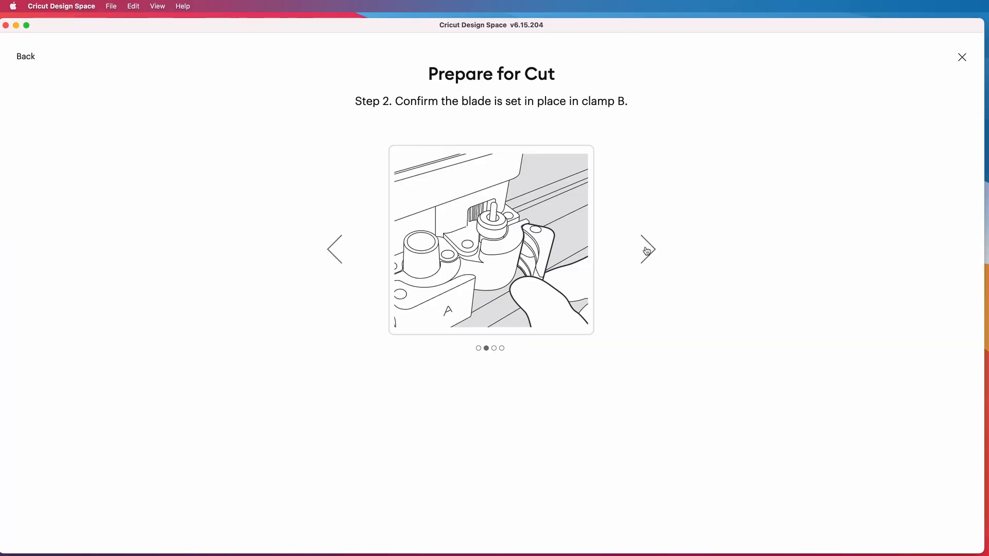
left_click(648, 250)
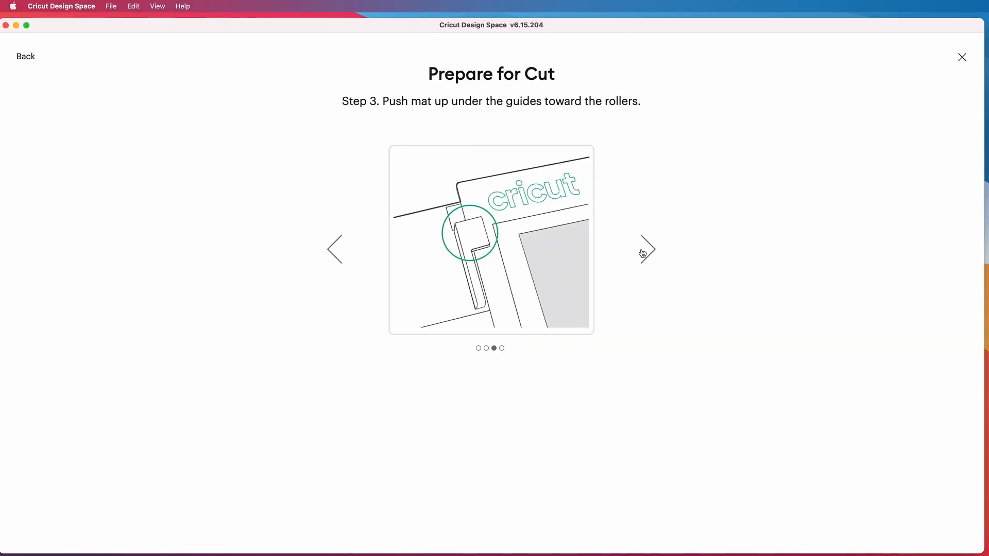
left_click(648, 249)
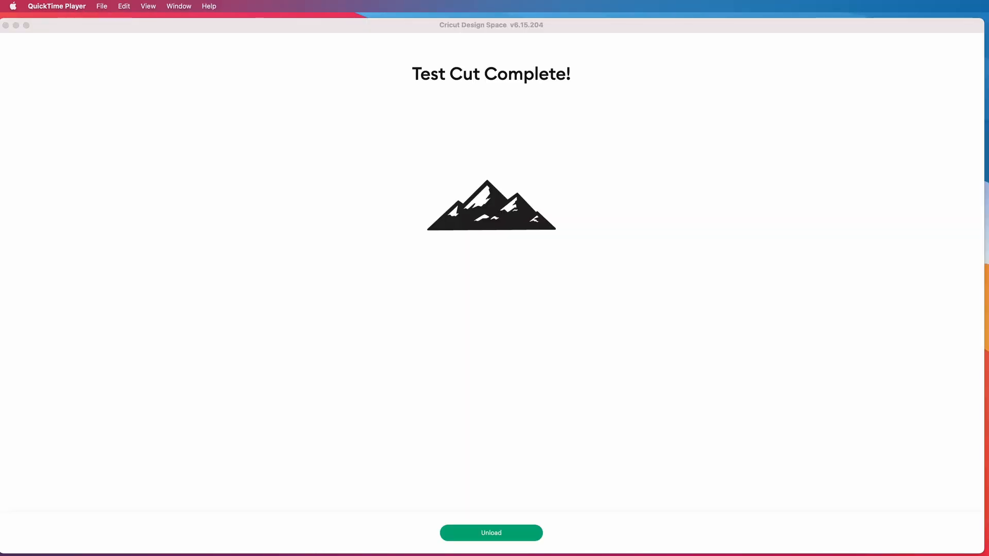
Unload the mat after the test cut to reach the final That's It! screen
left_click(490, 532)
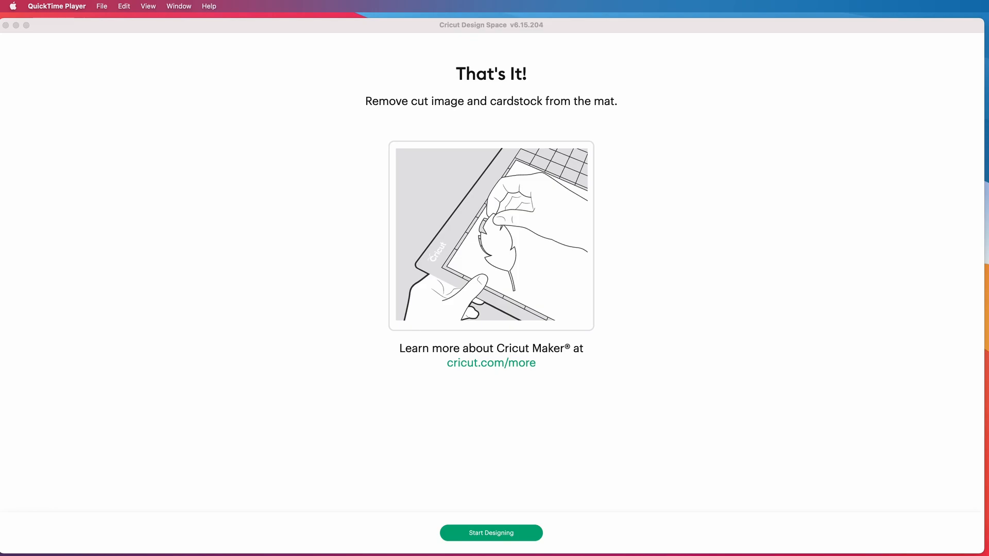